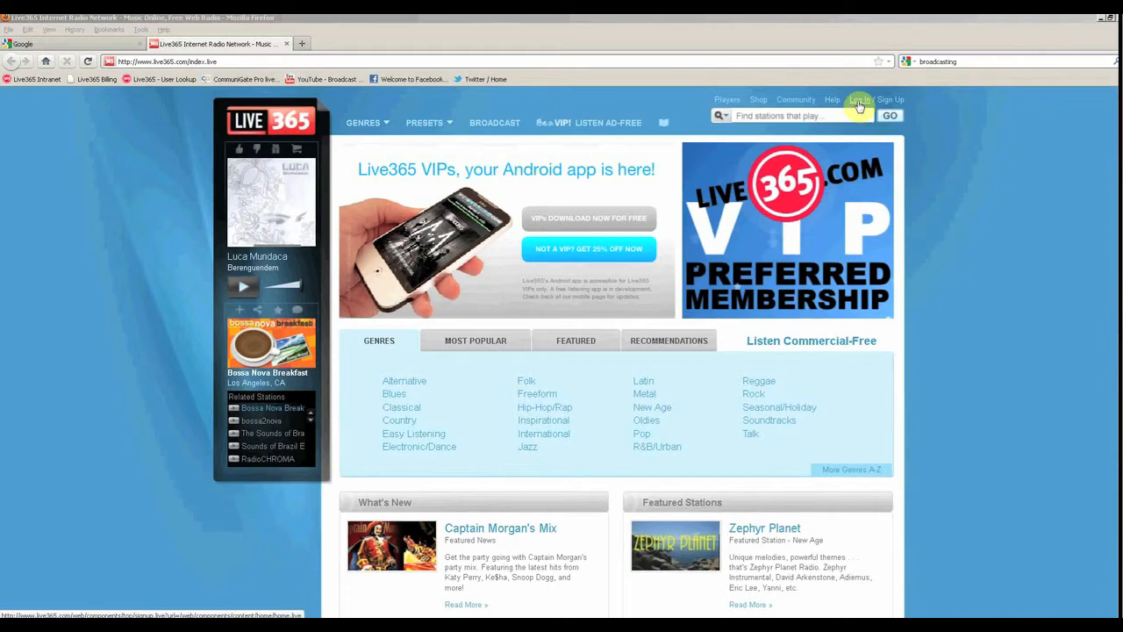
# - Sign in to the broadcaster account as 'test07' with its password from the home page
pyautogui.click(860, 98)
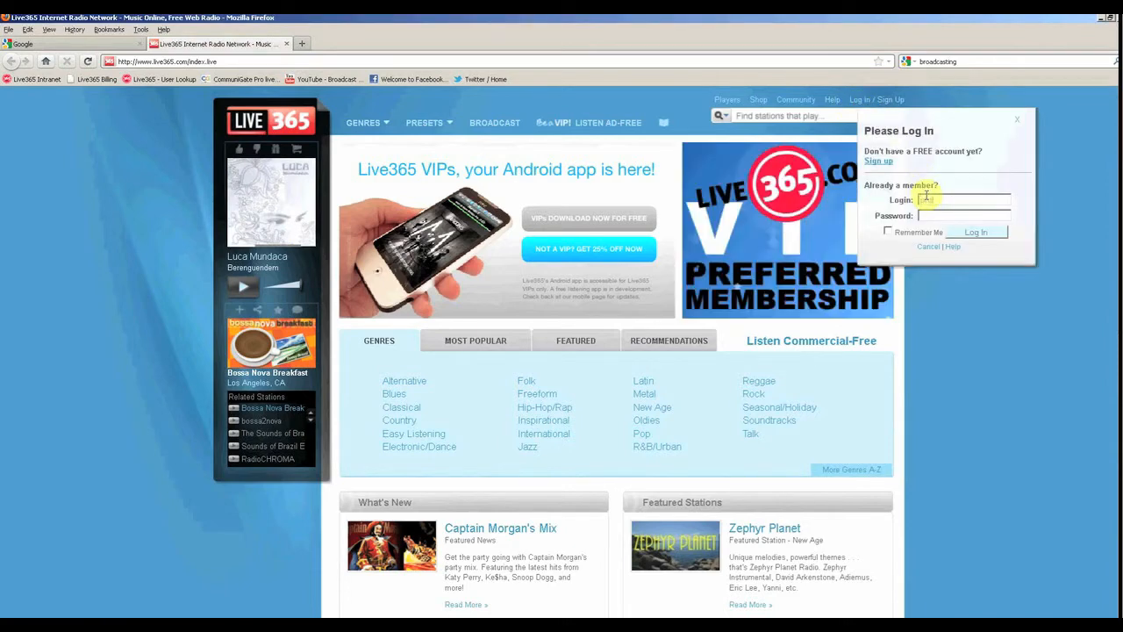
pyautogui.write('test07')
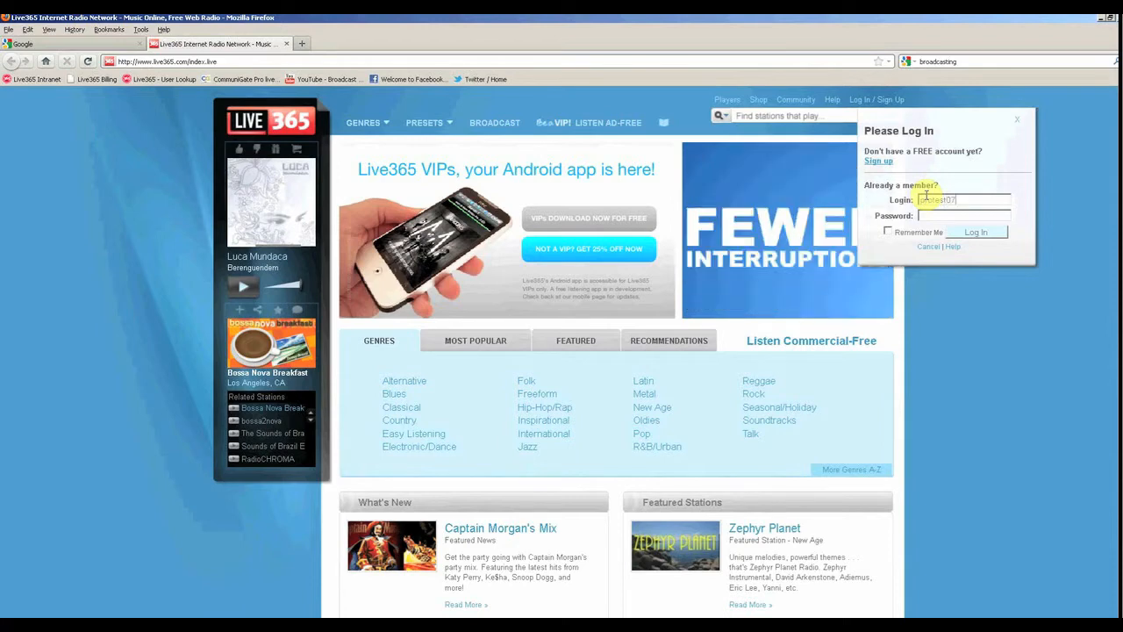
pyautogui.write('••••')
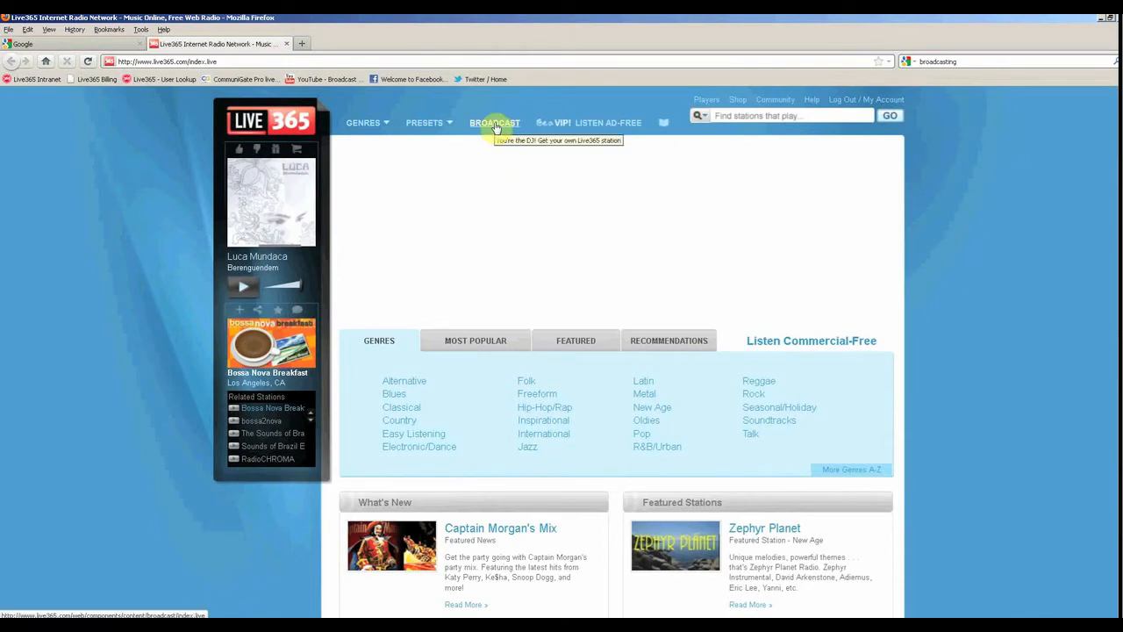
# - View the Broadcast dashboard's Station Summary with on-air status, current playlist and library details
pyautogui.click(495, 123)
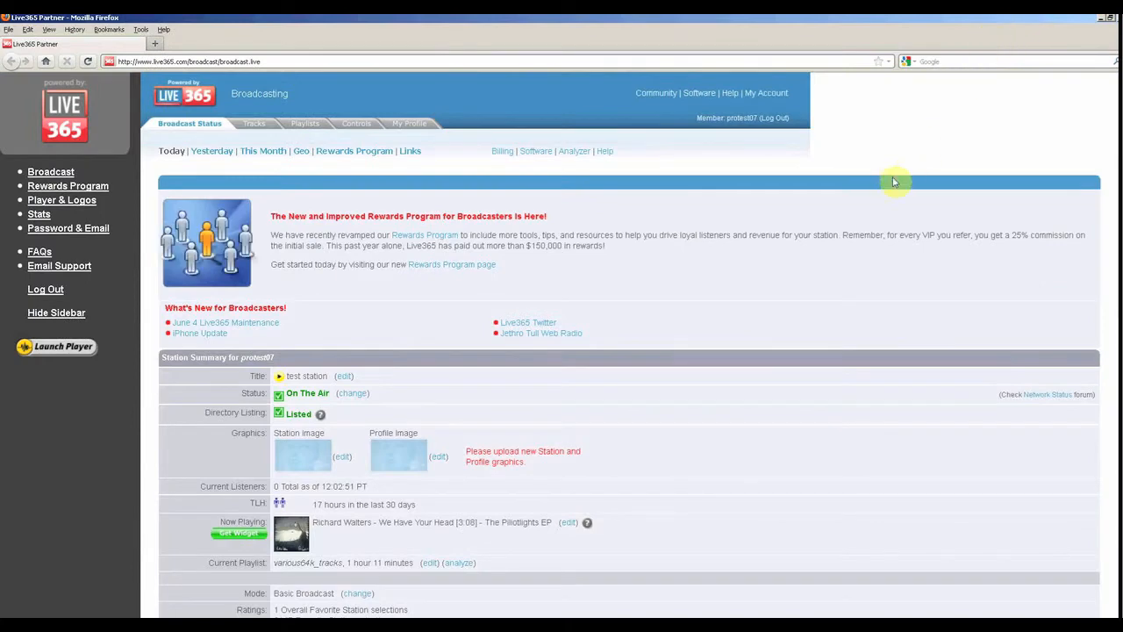
pyautogui.moveTo(407, 288)
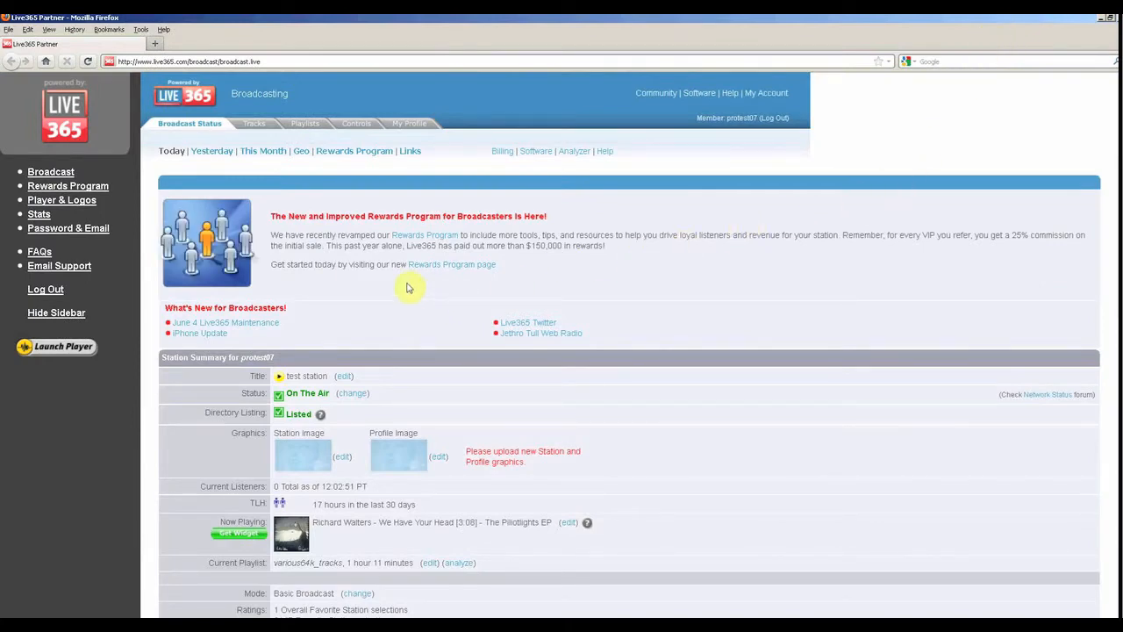
pyautogui.scroll(-3)
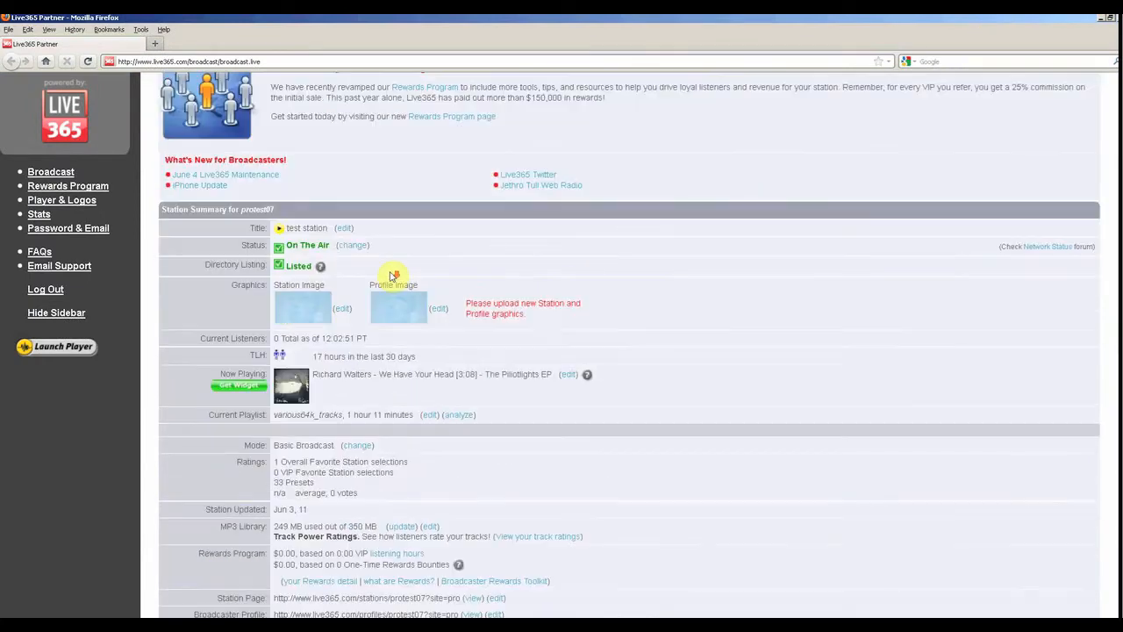
pyautogui.scroll(-3)
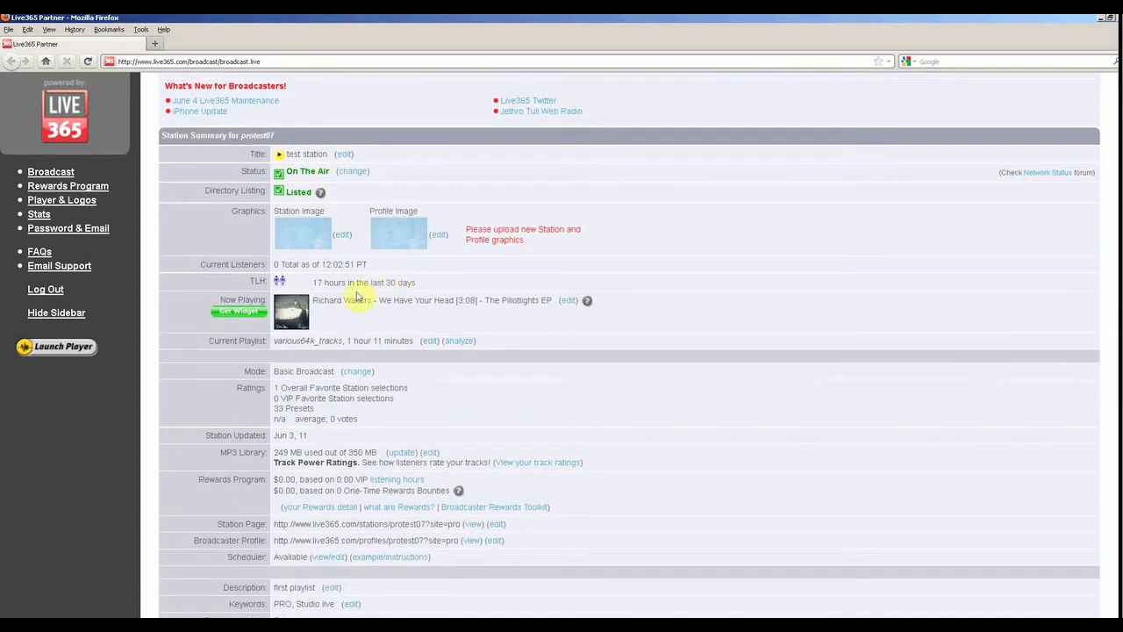
pyautogui.moveTo(281, 277)
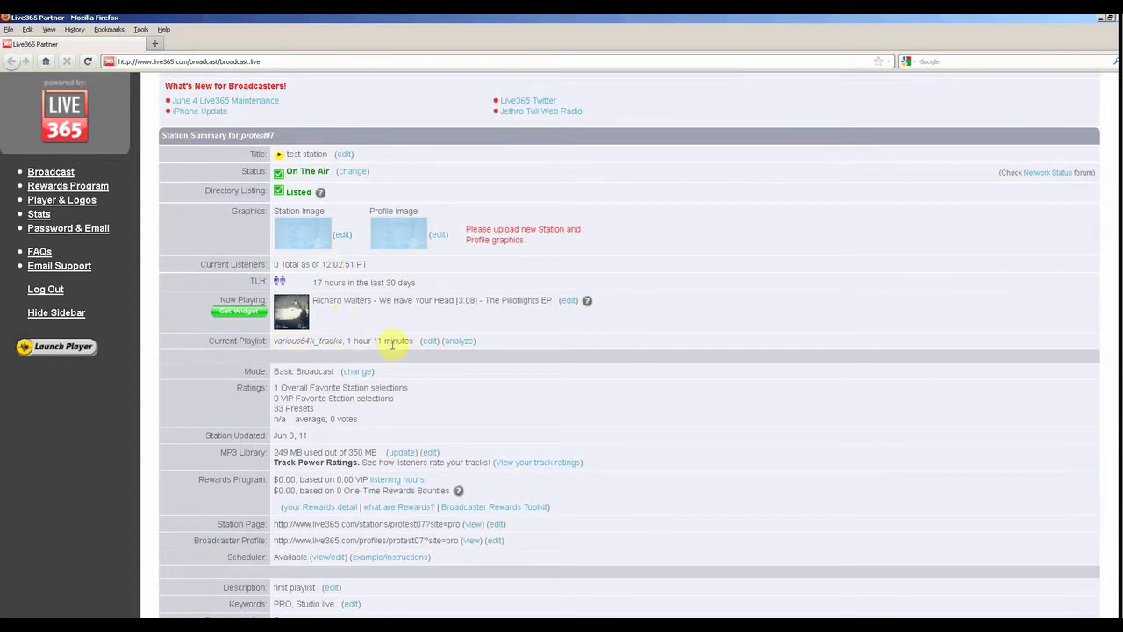
pyautogui.scroll(-3)
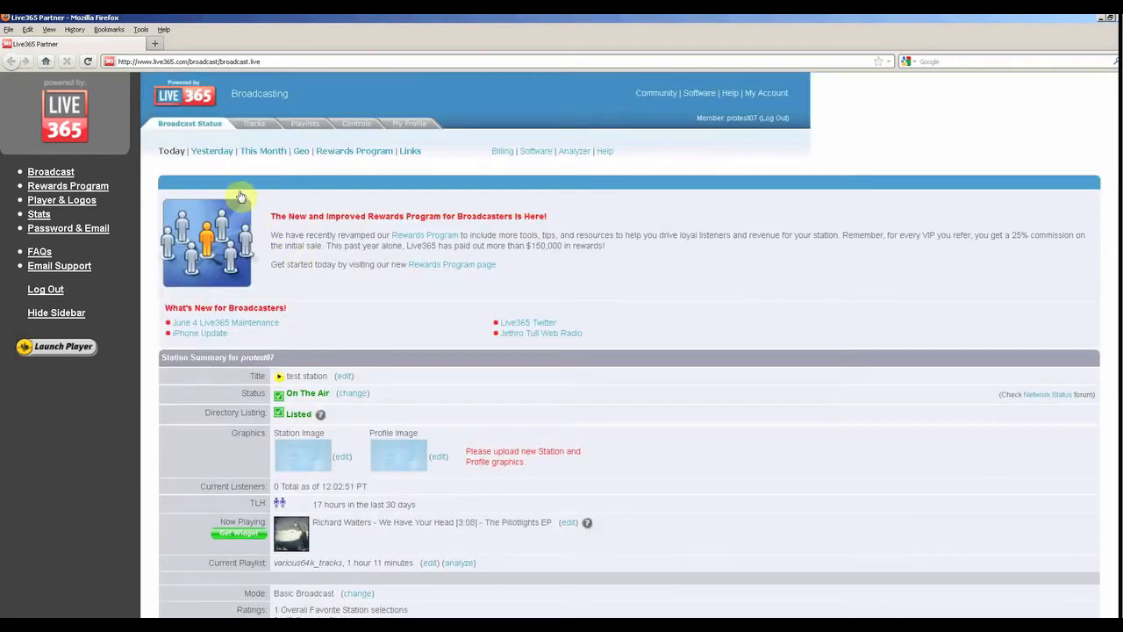
# - Show yesterday's stats: streams launched, listening time and station page visits
pyautogui.click(210, 151)
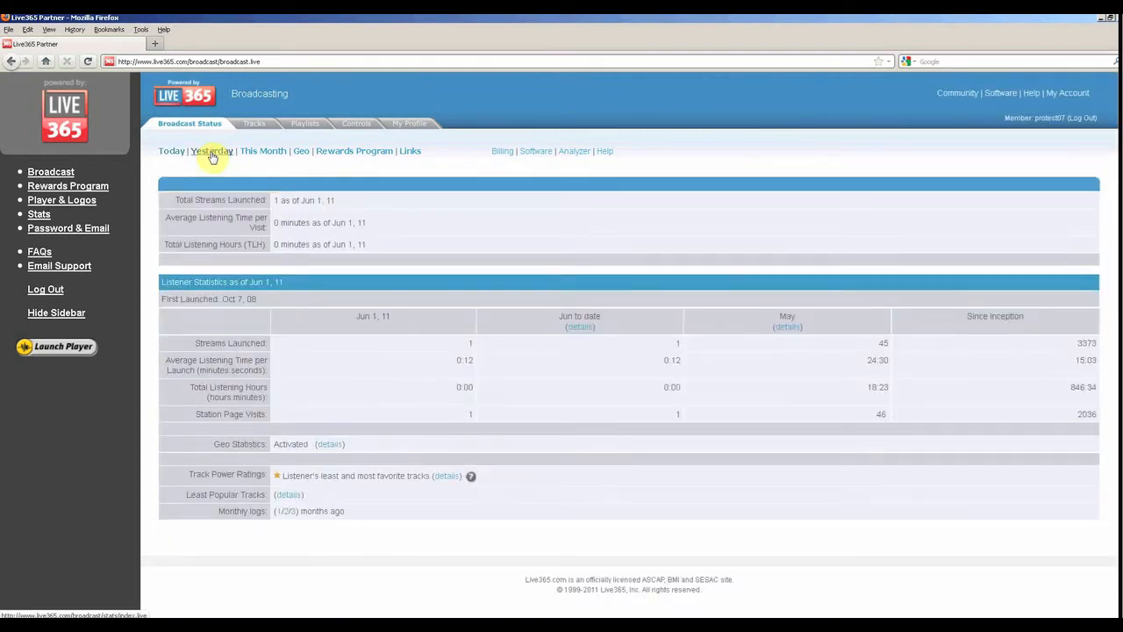
pyautogui.moveTo(249, 186)
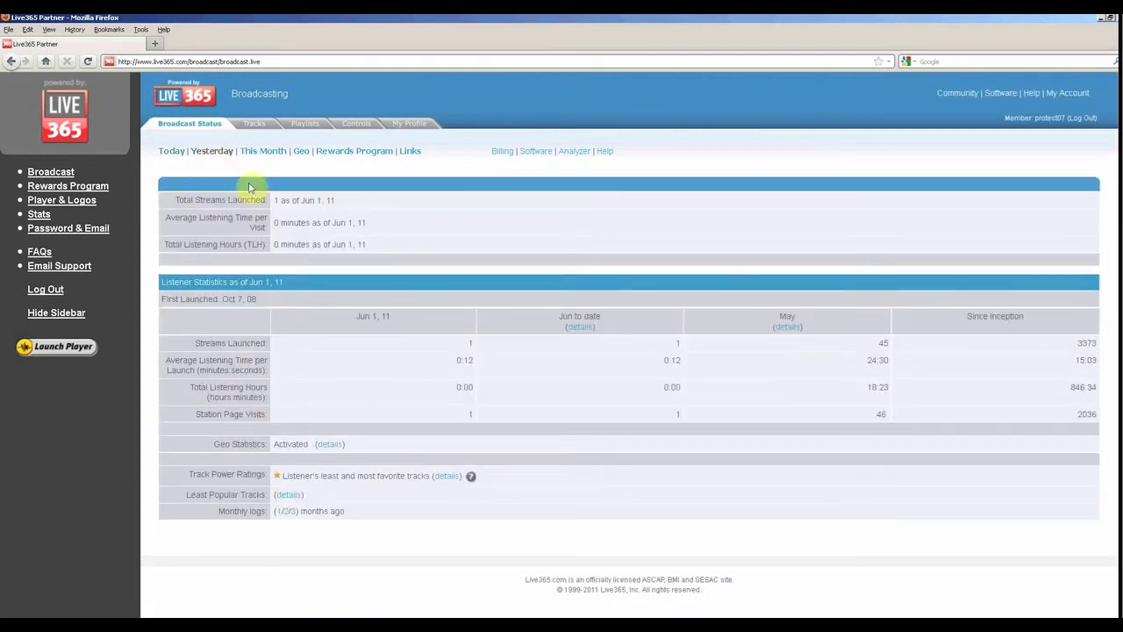
pyautogui.moveTo(420, 325)
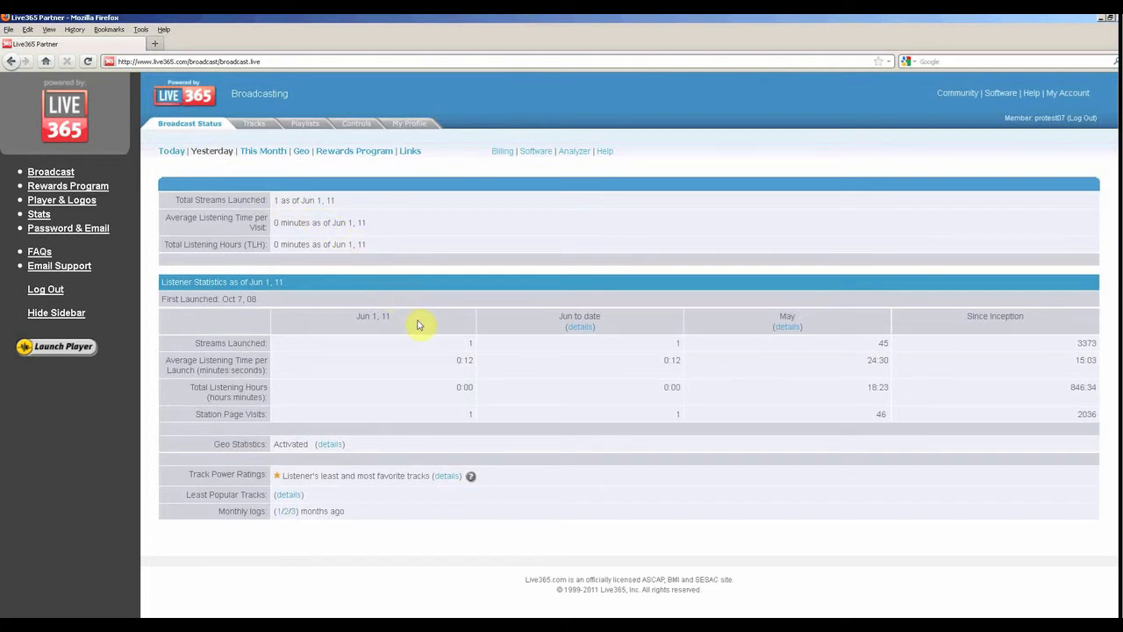
pyautogui.moveTo(459, 421)
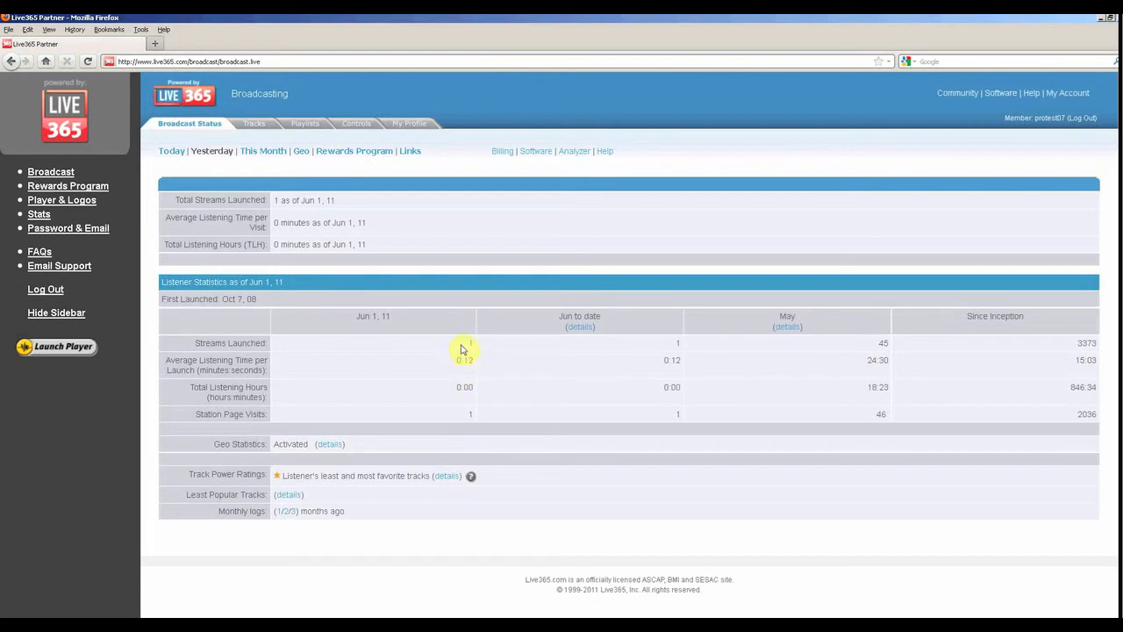
pyautogui.moveTo(452, 288)
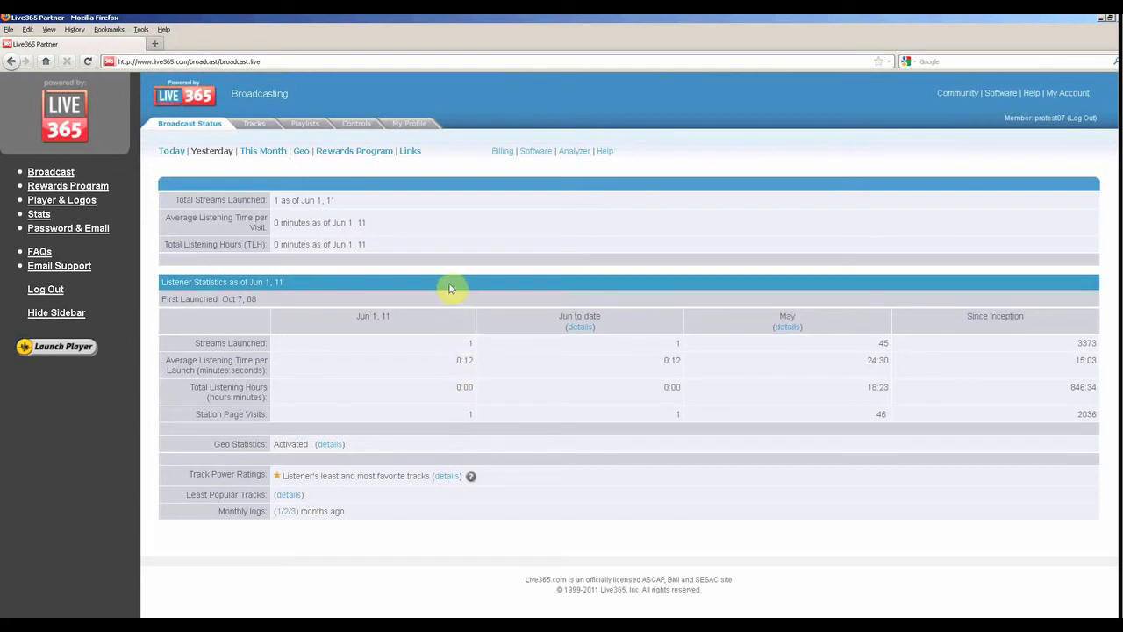
pyautogui.moveTo(523, 298)
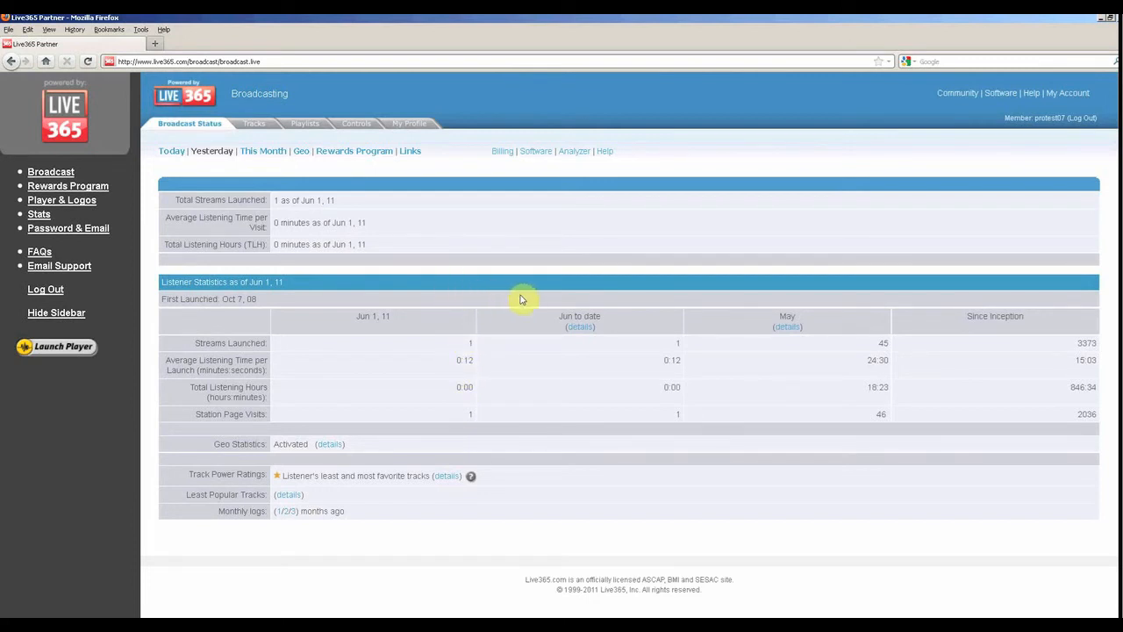
pyautogui.moveTo(594, 318)
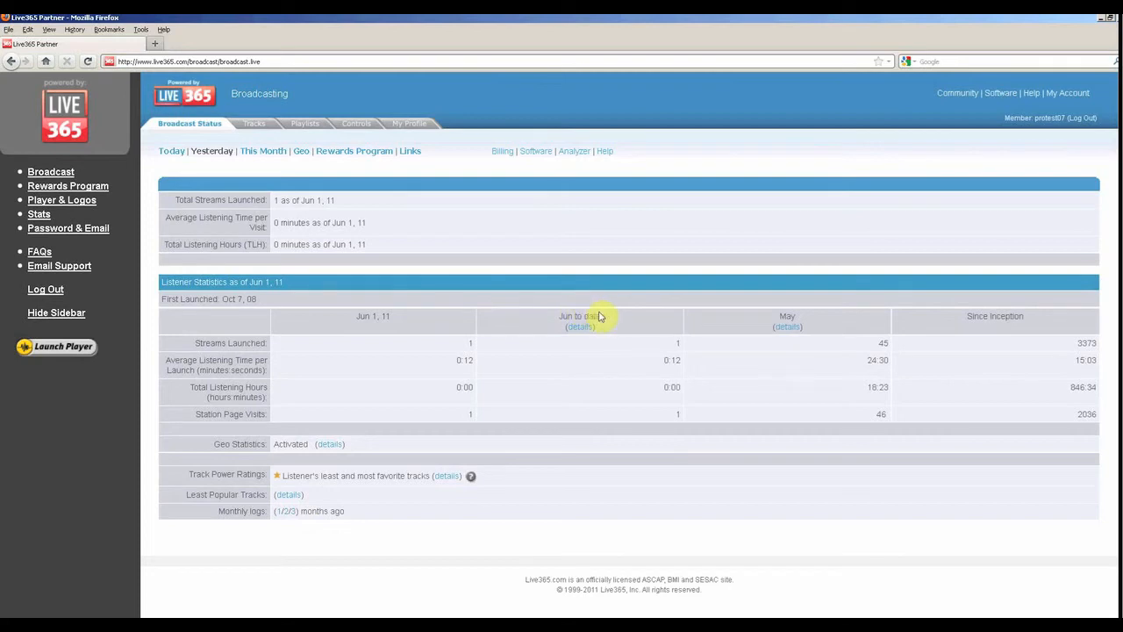
pyautogui.moveTo(781, 319)
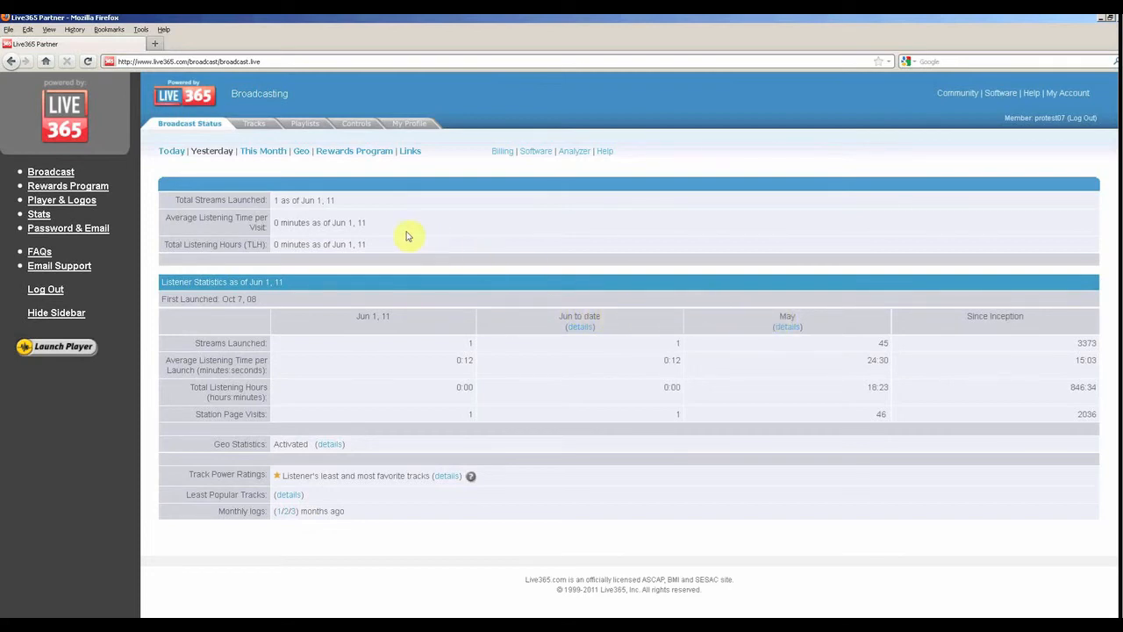
pyautogui.click(263, 151)
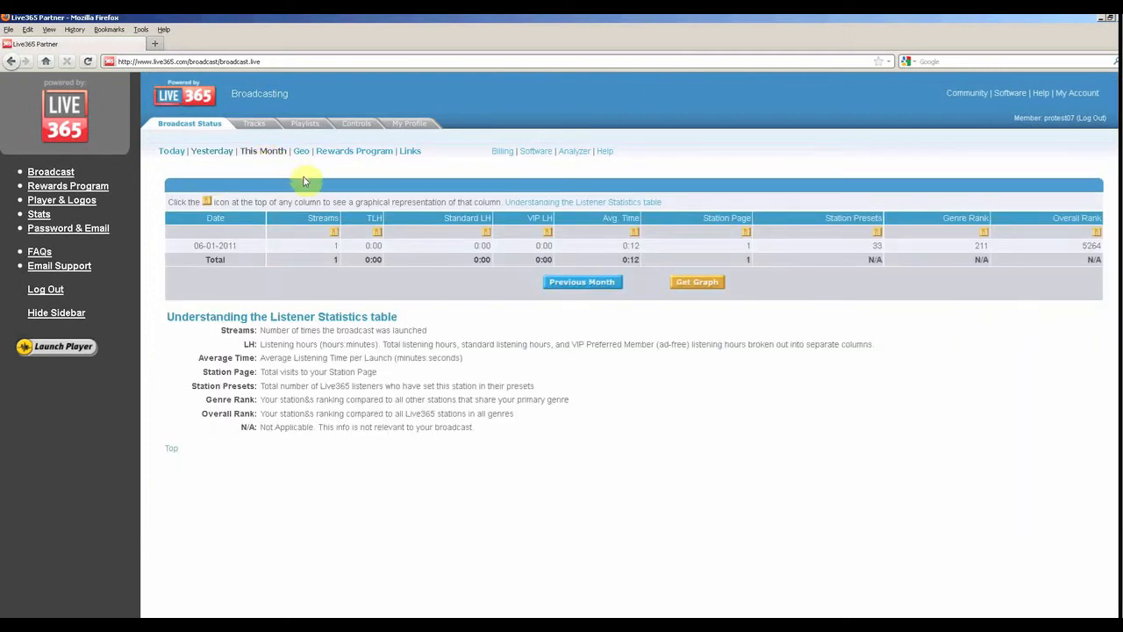
pyautogui.moveTo(539, 245)
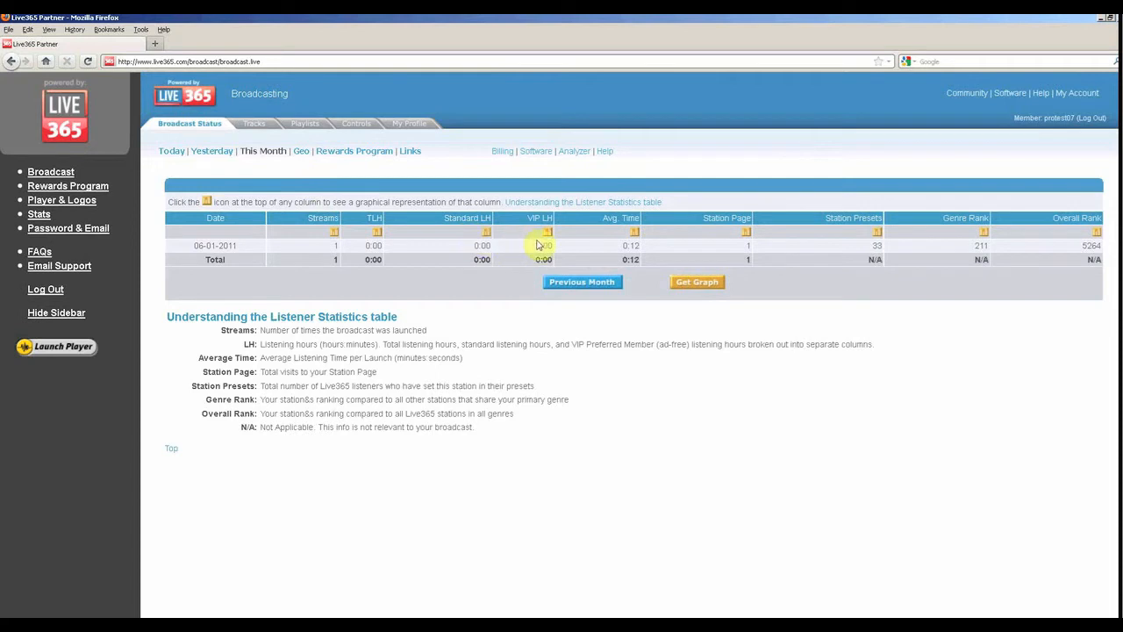
pyautogui.moveTo(636, 239)
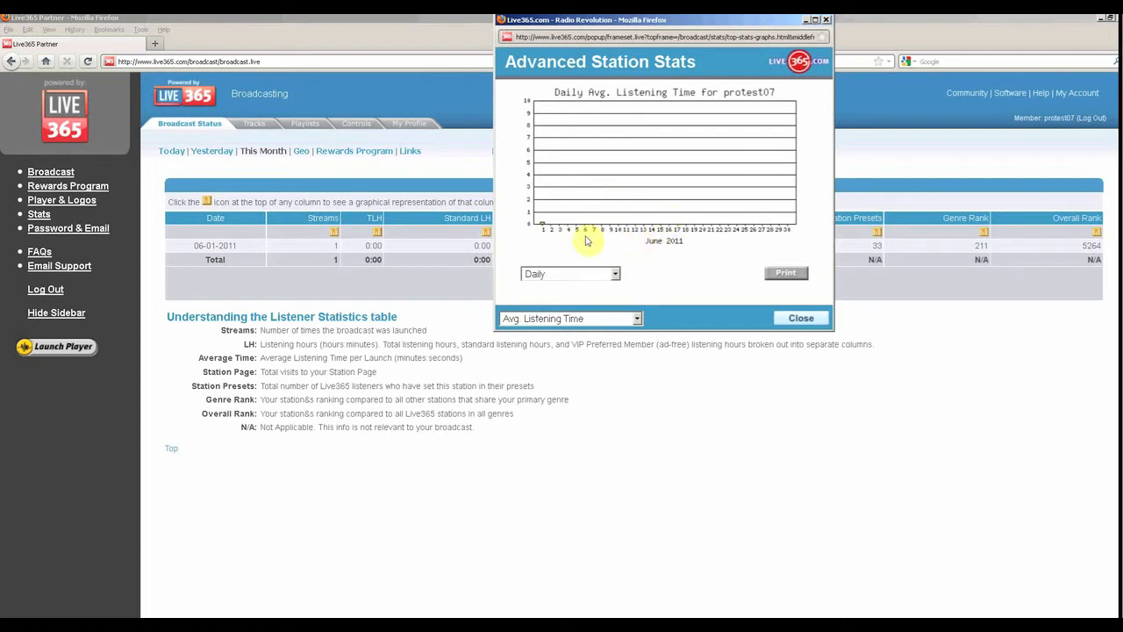
pyautogui.moveTo(666, 253)
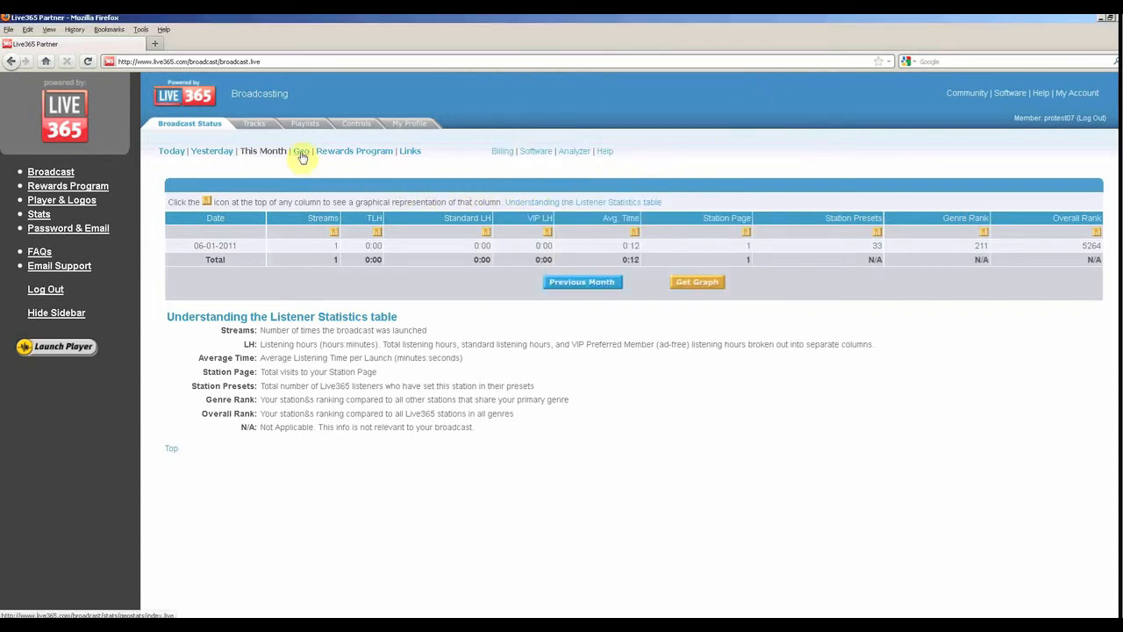
# - Show the last 30 days of Geo stats grouped by US Region instead of country
pyautogui.click(302, 151)
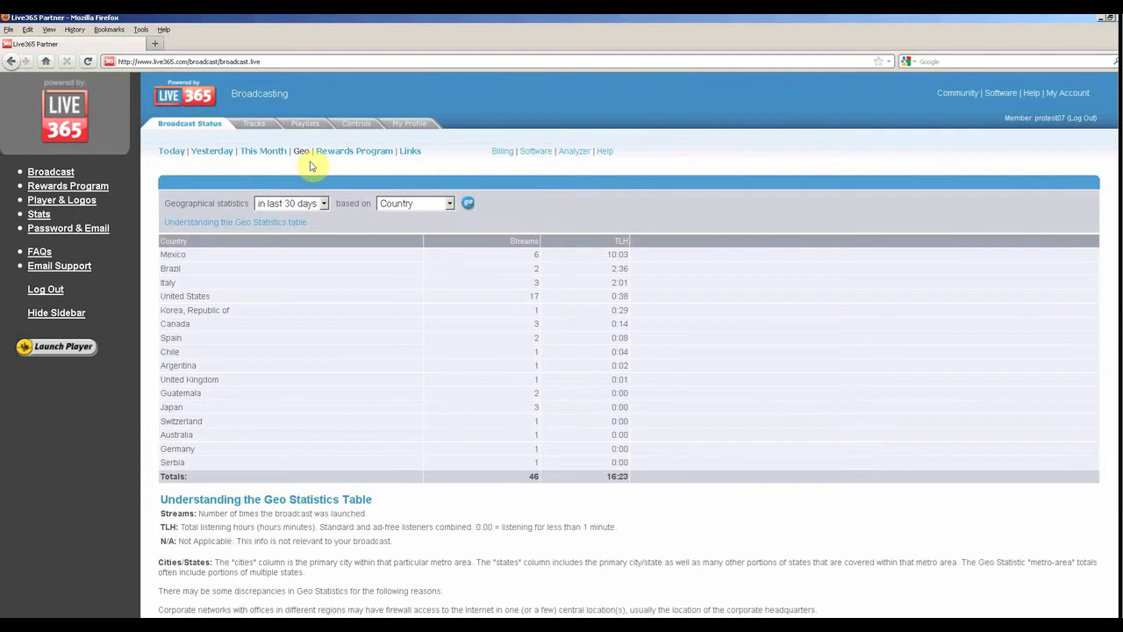
pyautogui.moveTo(393, 232)
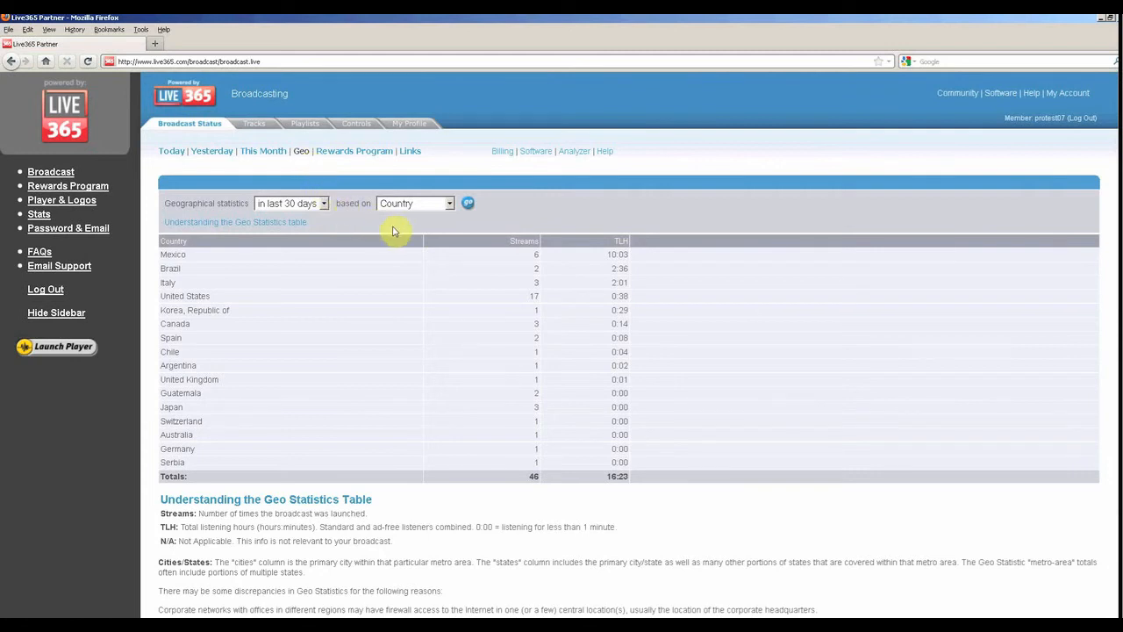
pyautogui.click(414, 204)
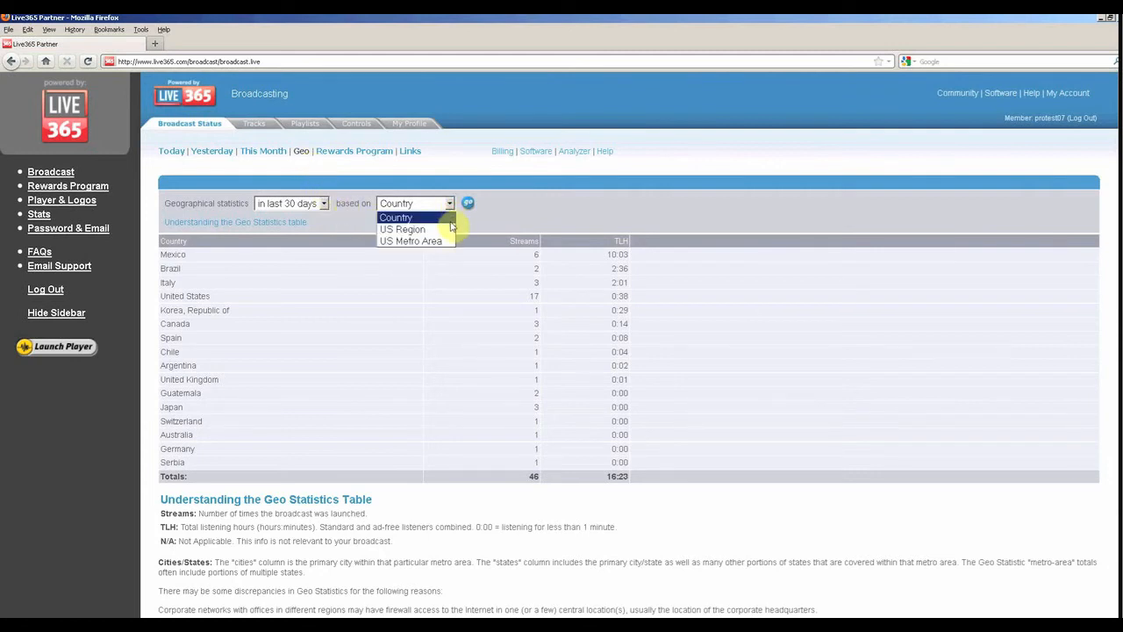
pyautogui.moveTo(404, 228)
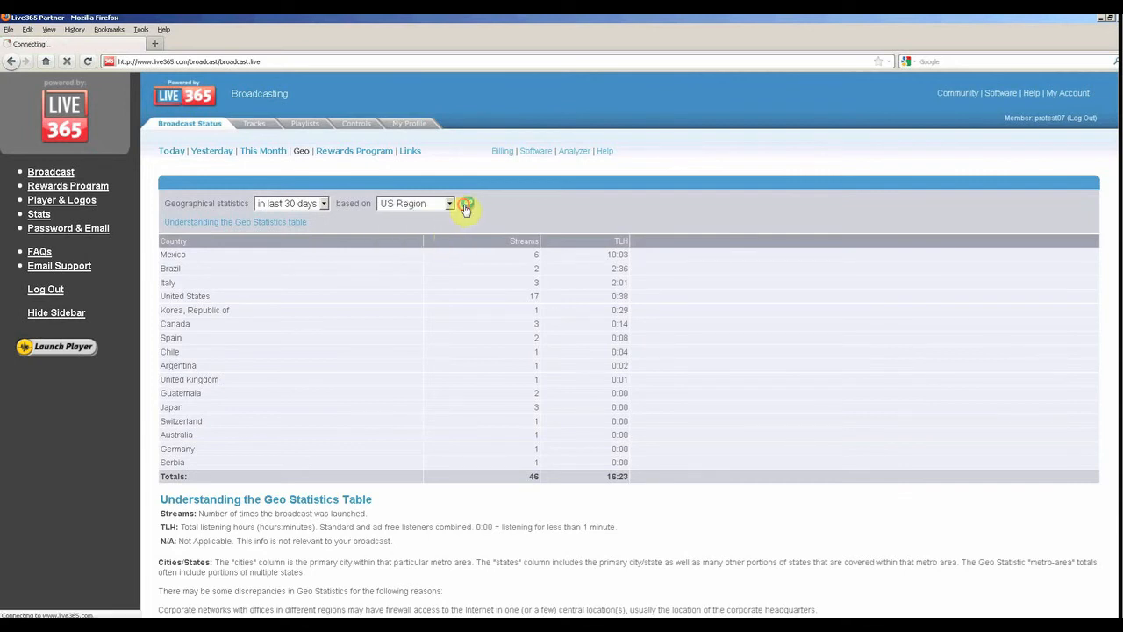
pyautogui.click(467, 204)
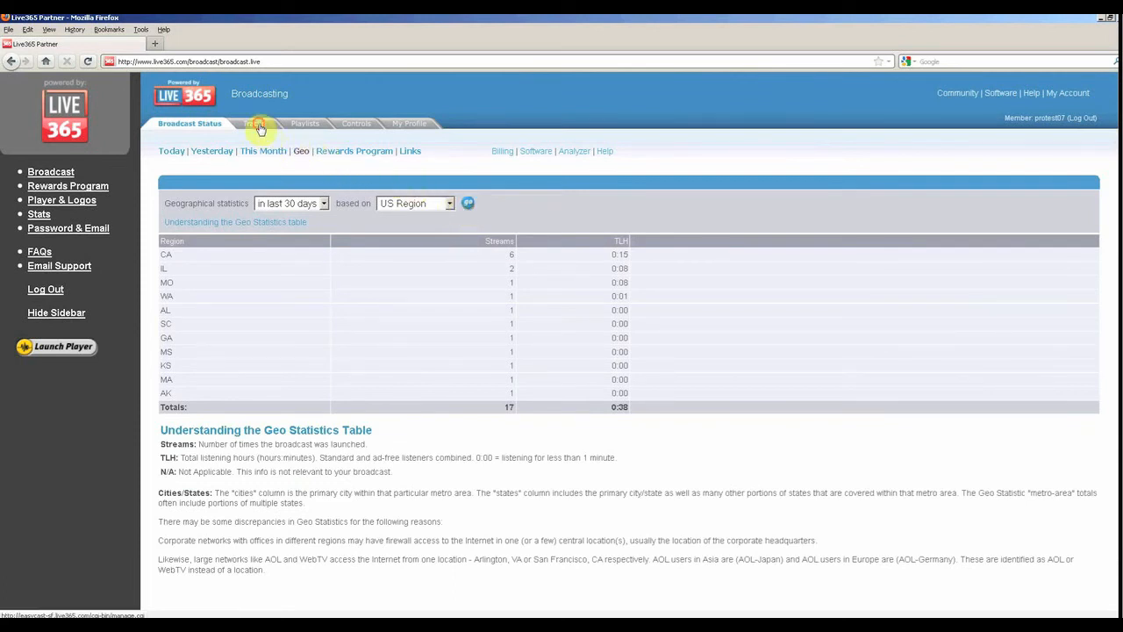
# - View the Tracks library listing uploaded songs with labels, ratings and added dates
pyautogui.click(256, 123)
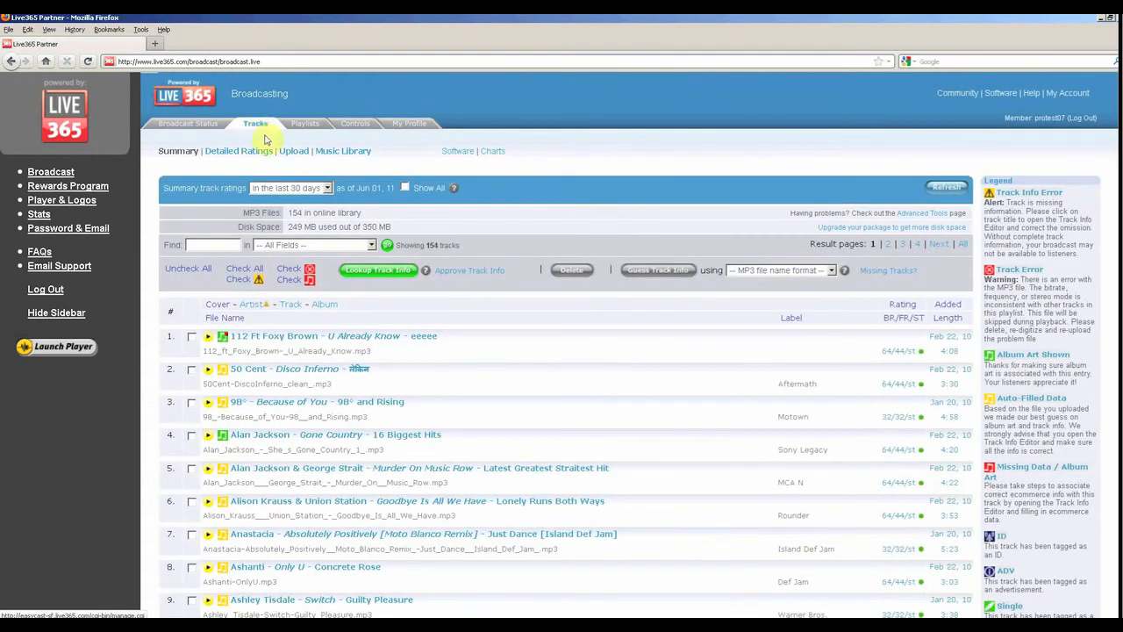
pyautogui.moveTo(641, 342)
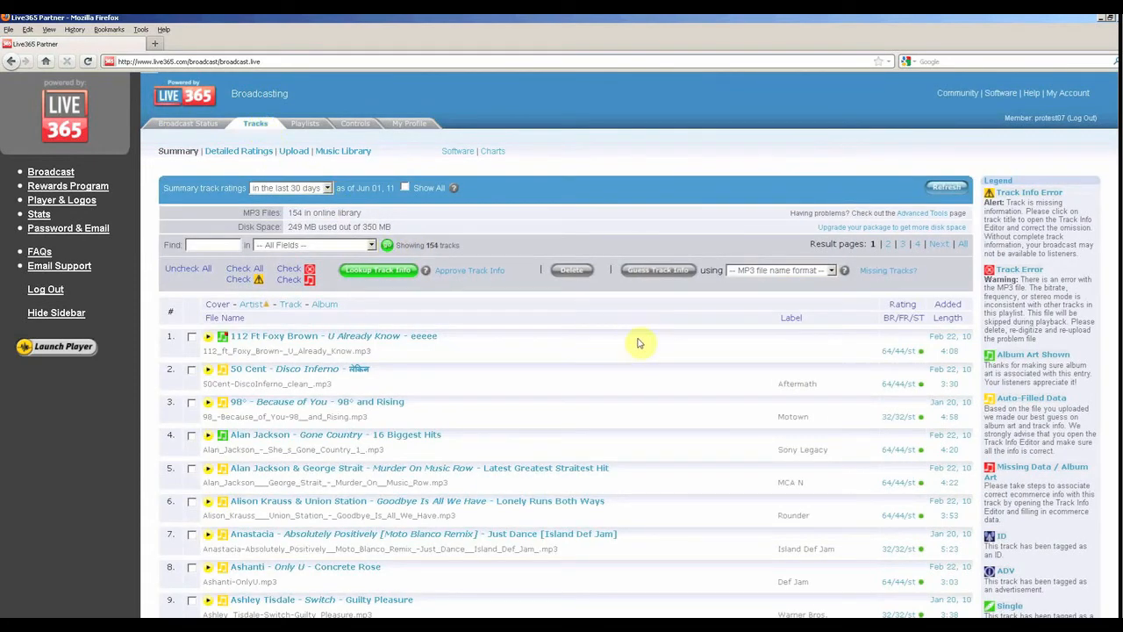
pyautogui.scroll(-3)
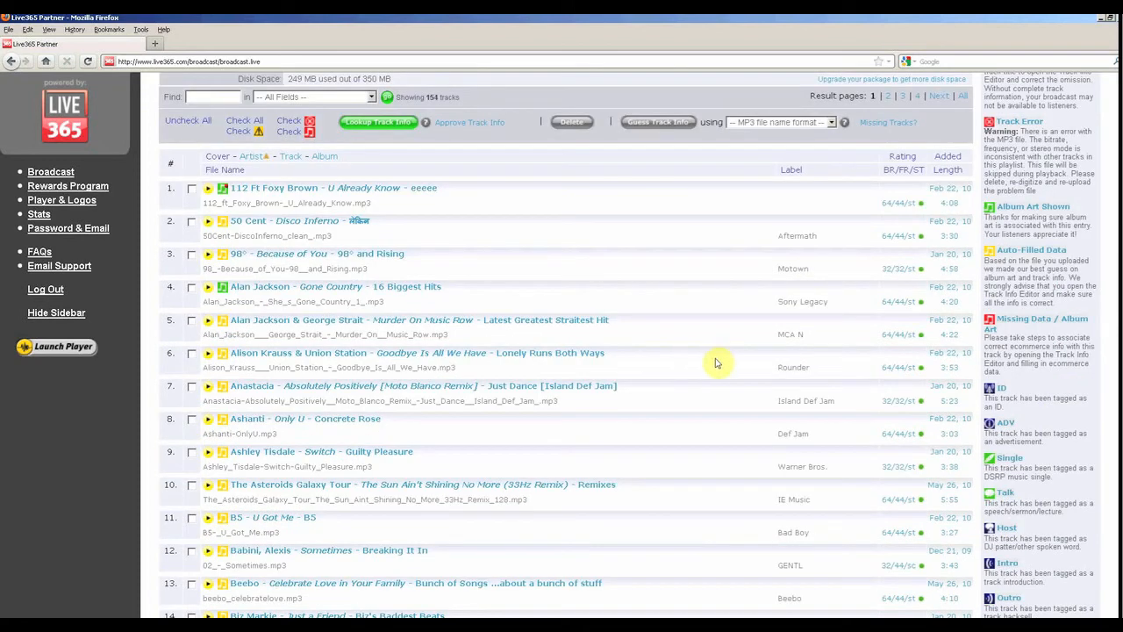
pyautogui.moveTo(946, 367)
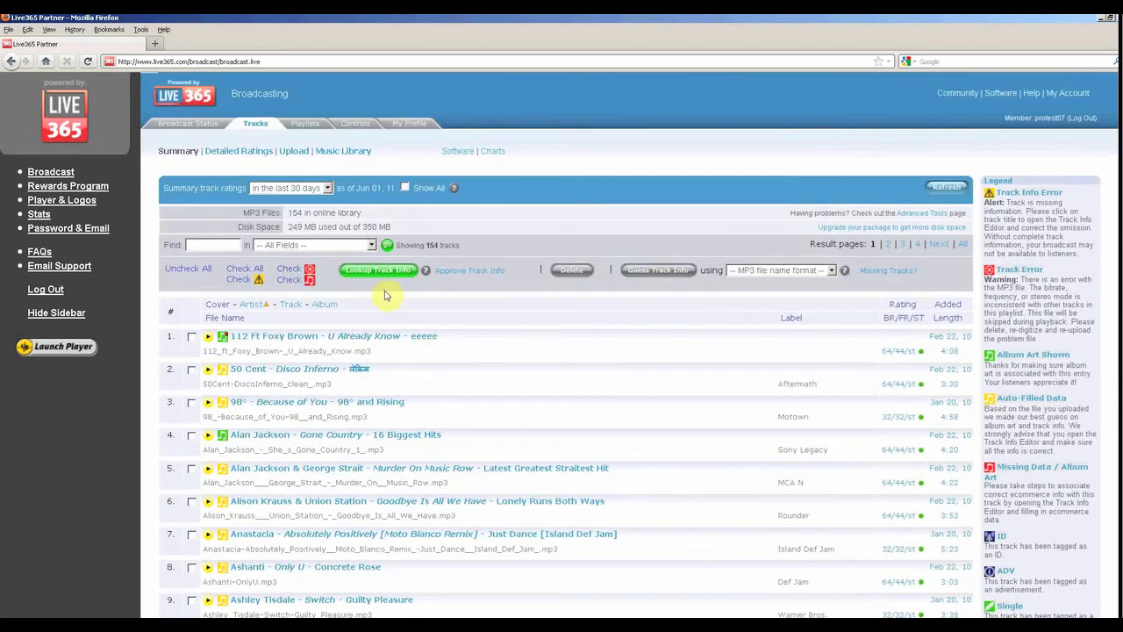
# - Switch to Detailed Ratings showing buy, wish, up, down, plays, drops and loss per song
pyautogui.click(239, 151)
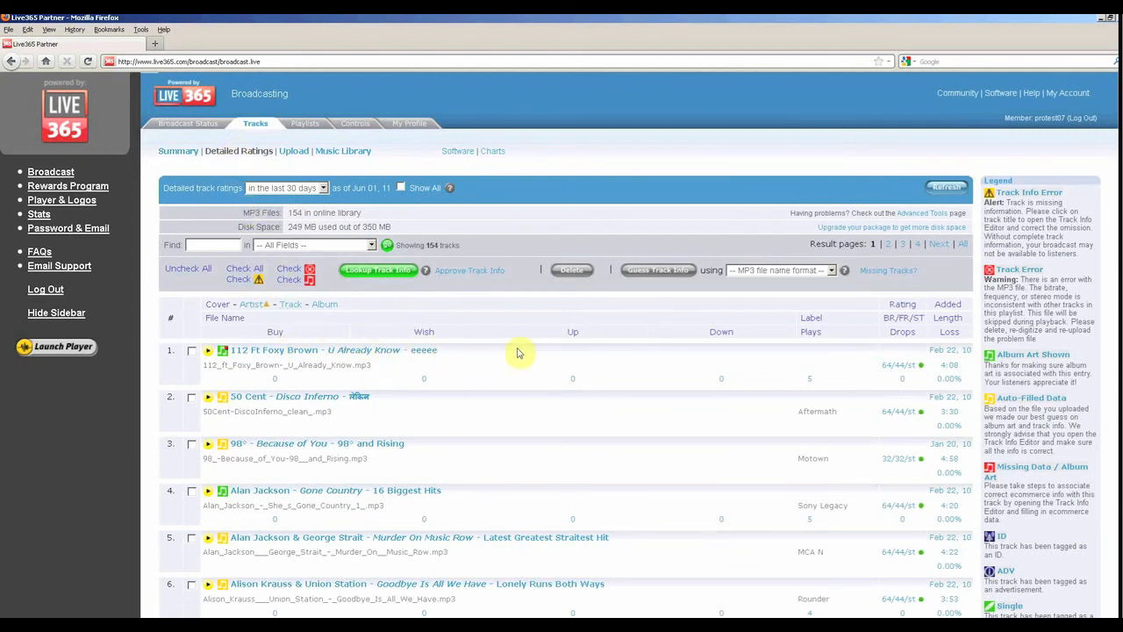
pyautogui.moveTo(740, 340)
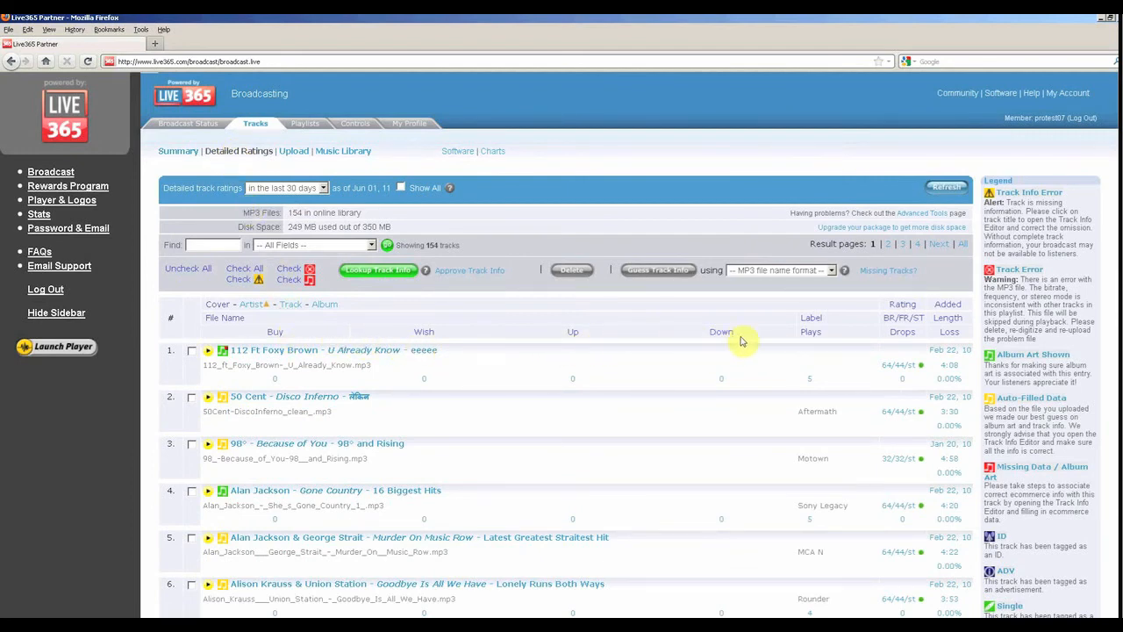
pyautogui.moveTo(853, 343)
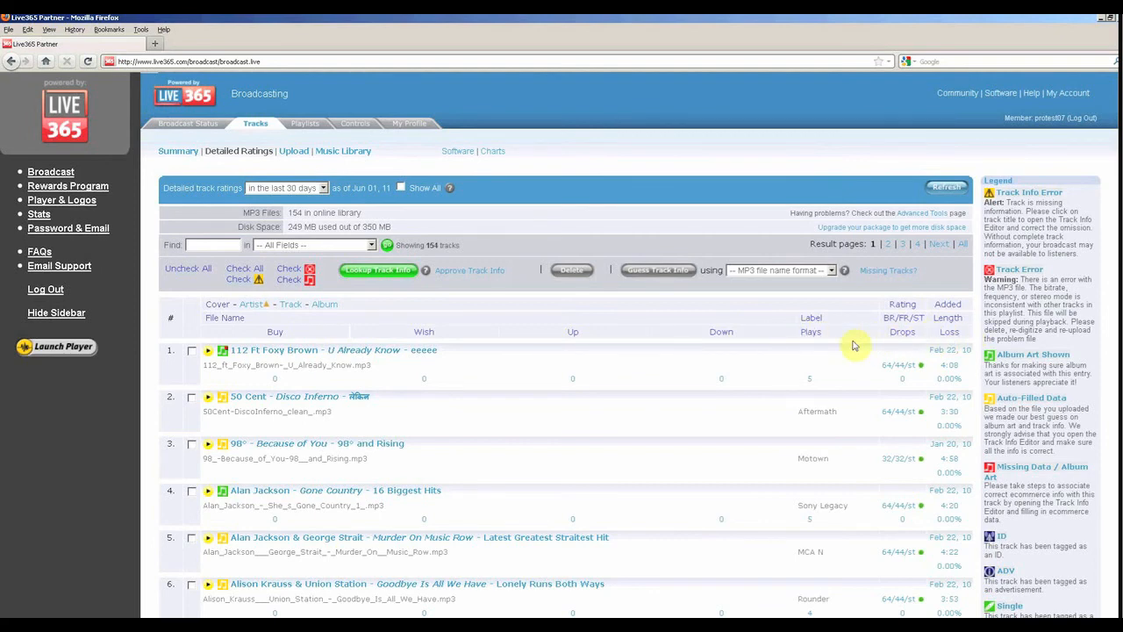
pyautogui.moveTo(249, 334)
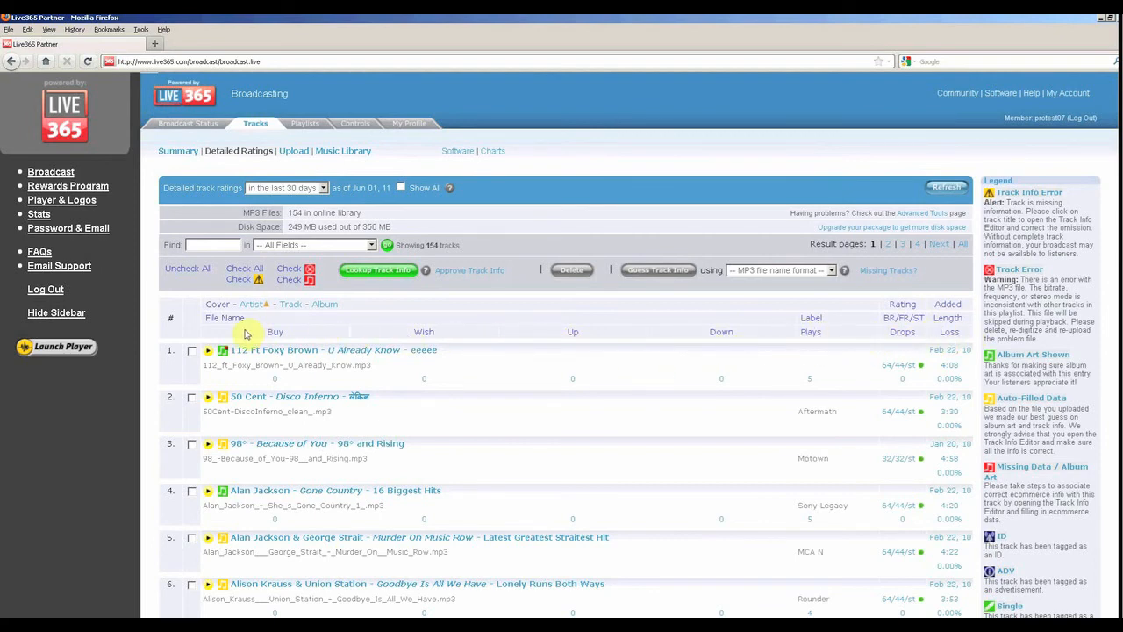